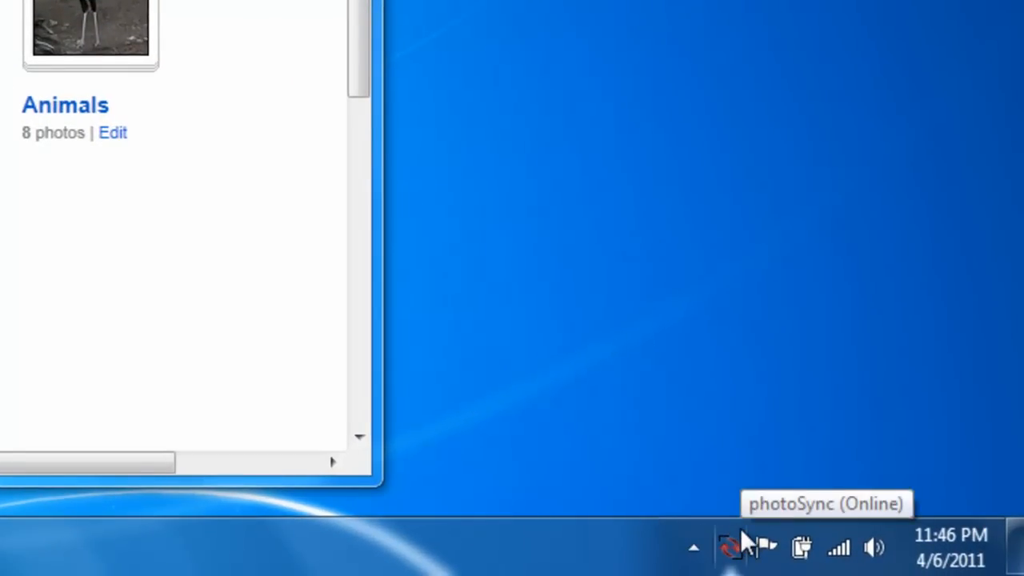
Open the local photoSync folder from the photoSync tray icon.
click(731, 554)
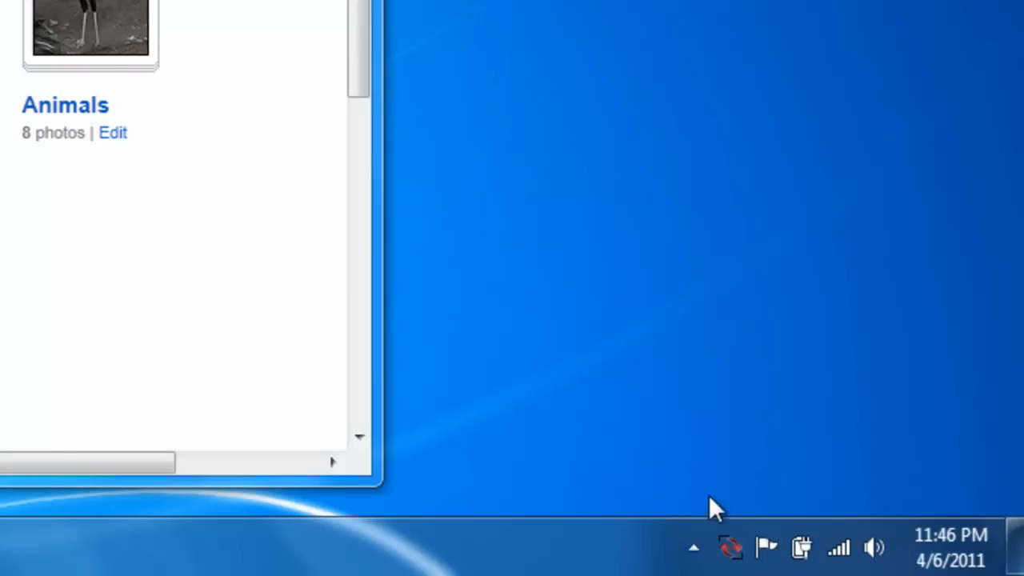
mouse_move(734, 548)
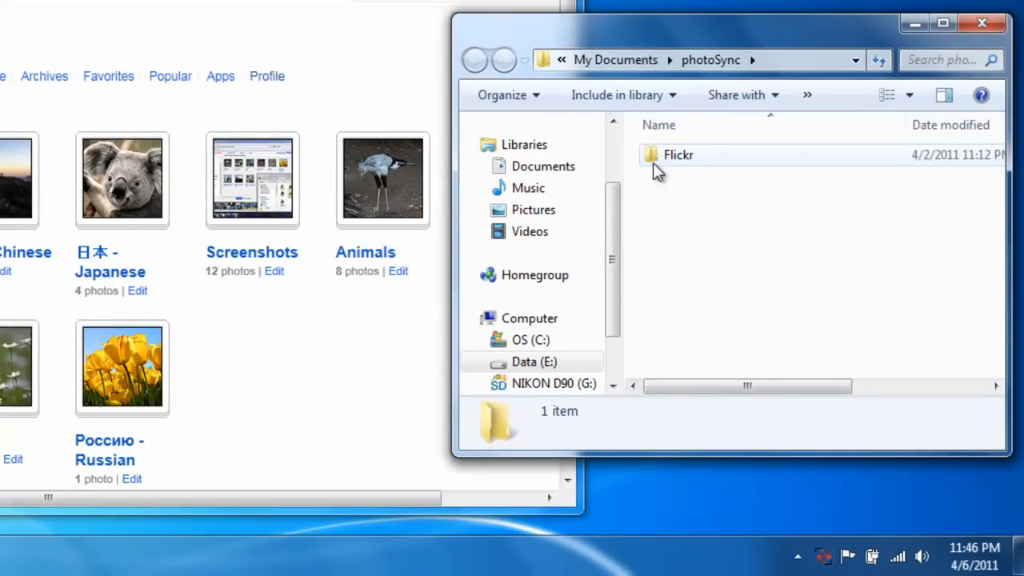
Rename the Cars folder inside the Flickr sync folder to 'Fast Cars'.
double_click(677, 154)
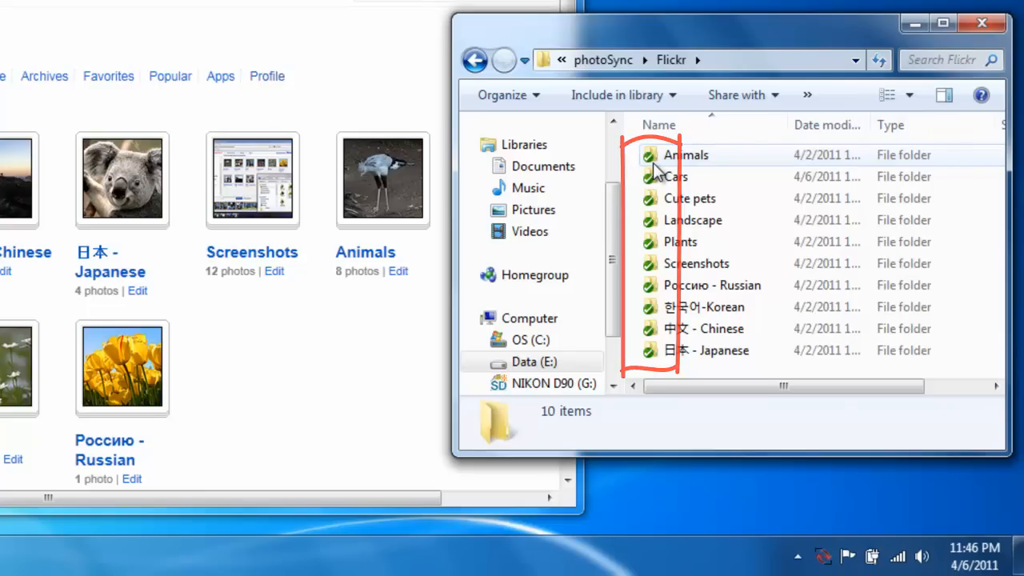
click(674, 177)
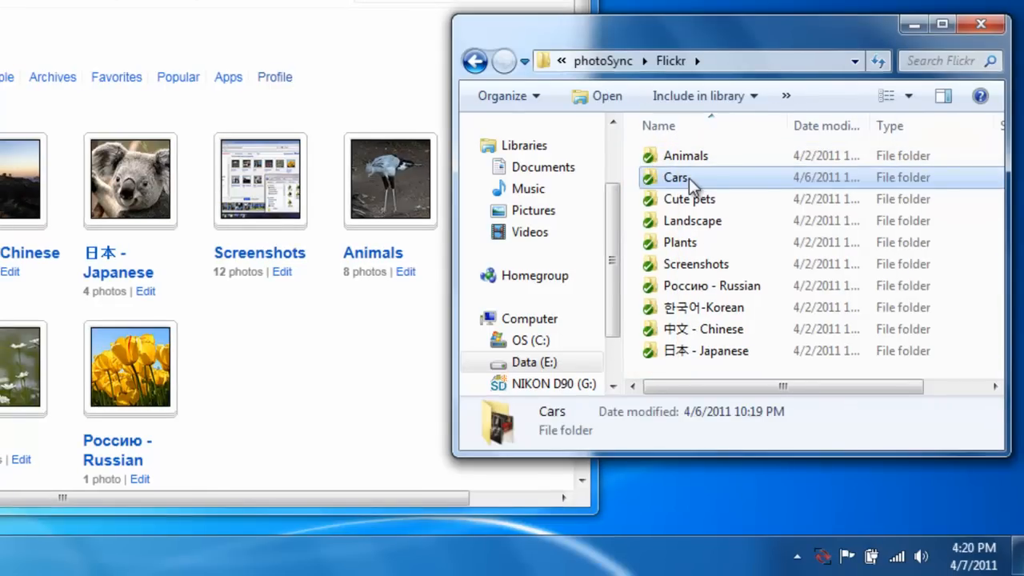
right_click(674, 177)
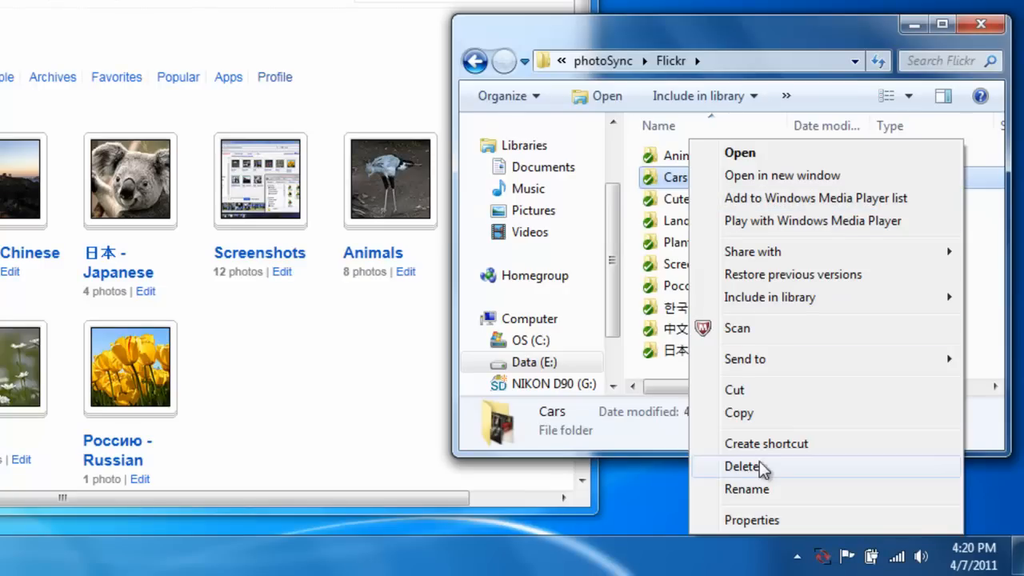
click(746, 489)
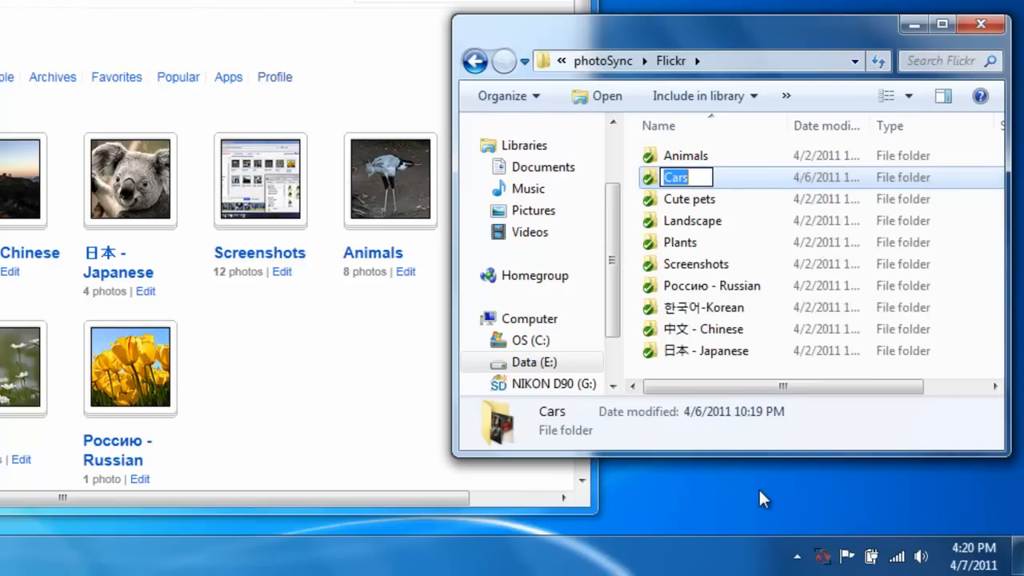
text(Fast Cars)
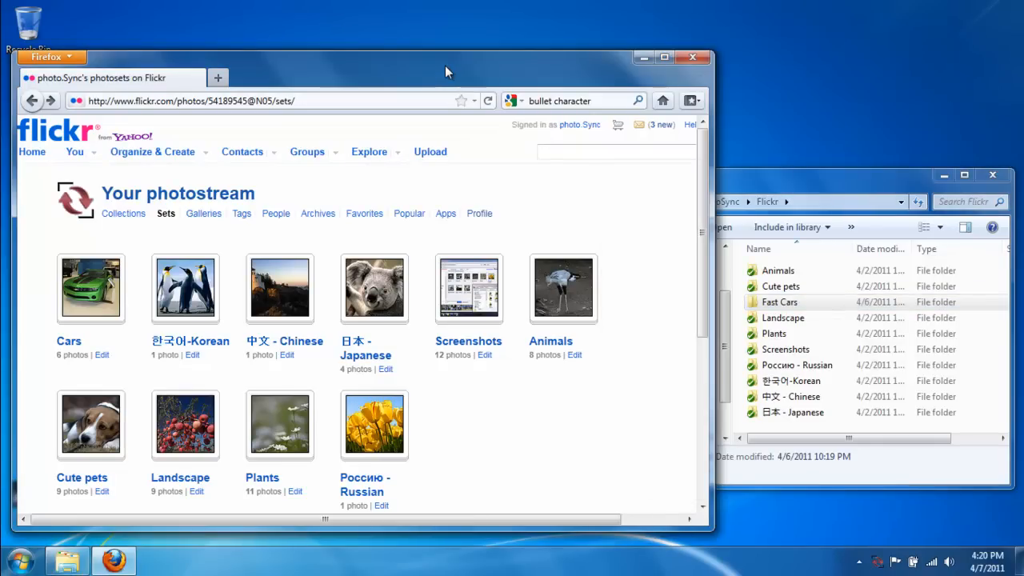
mouse_move(488, 100)
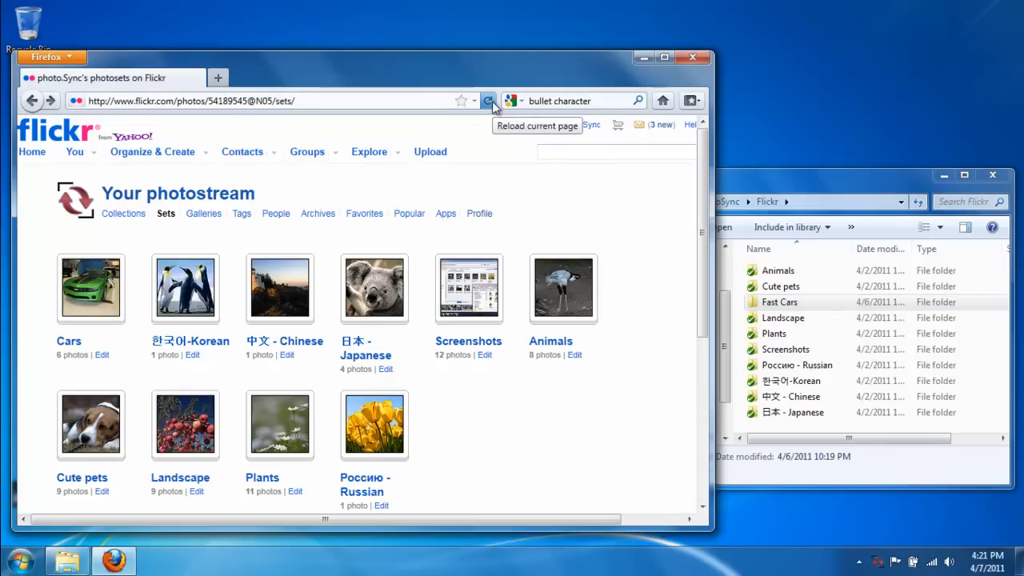
Reload the Flickr sets page so the Cars set appears as Fast Cars.
click(490, 100)
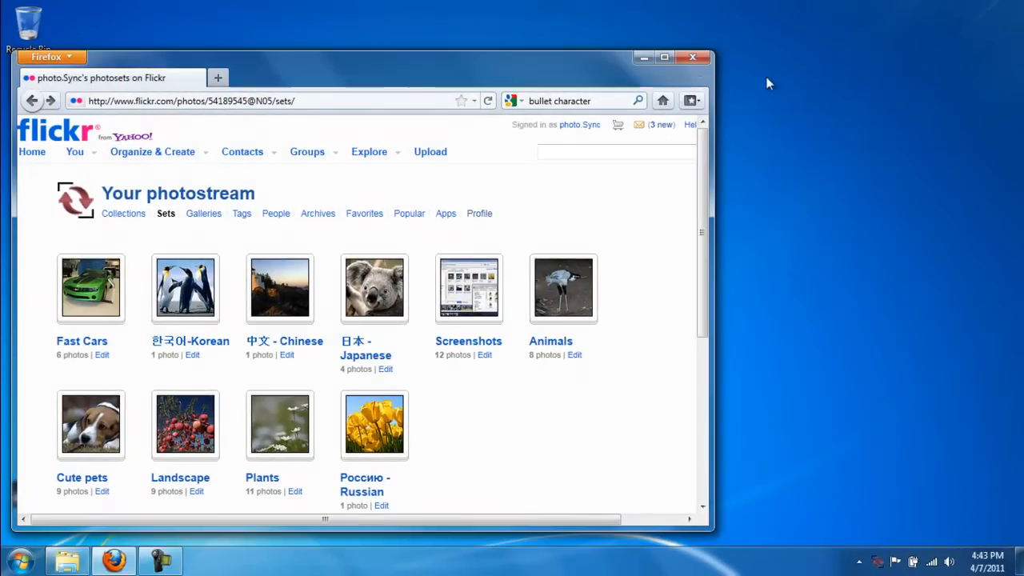
click(697, 56)
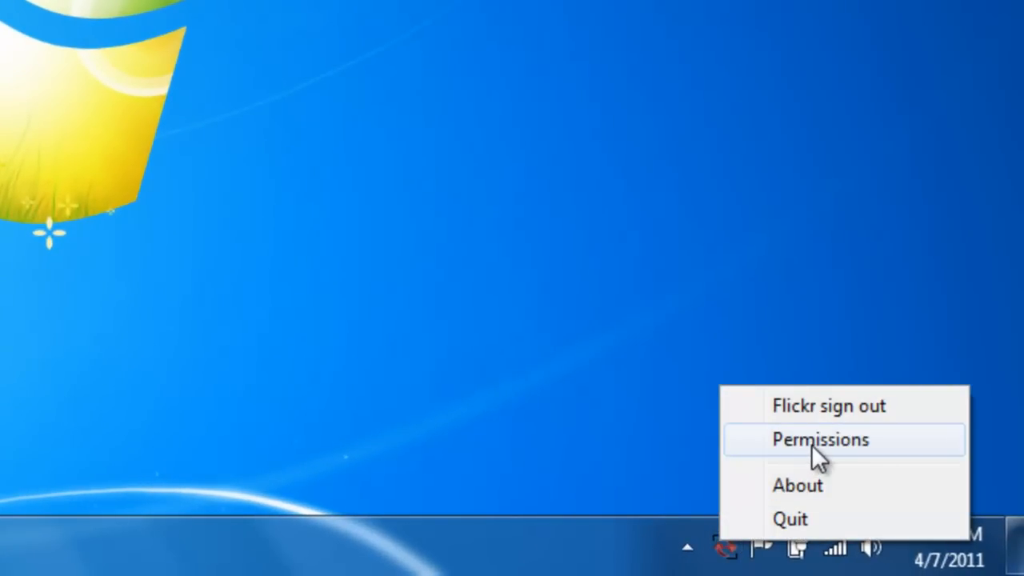
Save permissions: Animals public, Cute pets friends, Fast Cars family, Landscape friends and family.
click(815, 441)
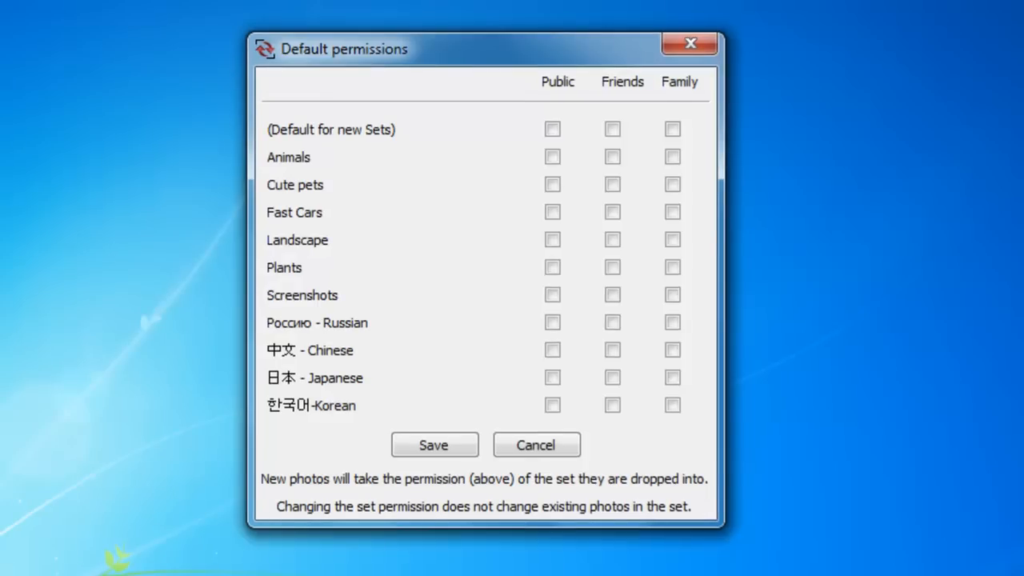
mouse_move(982, 519)
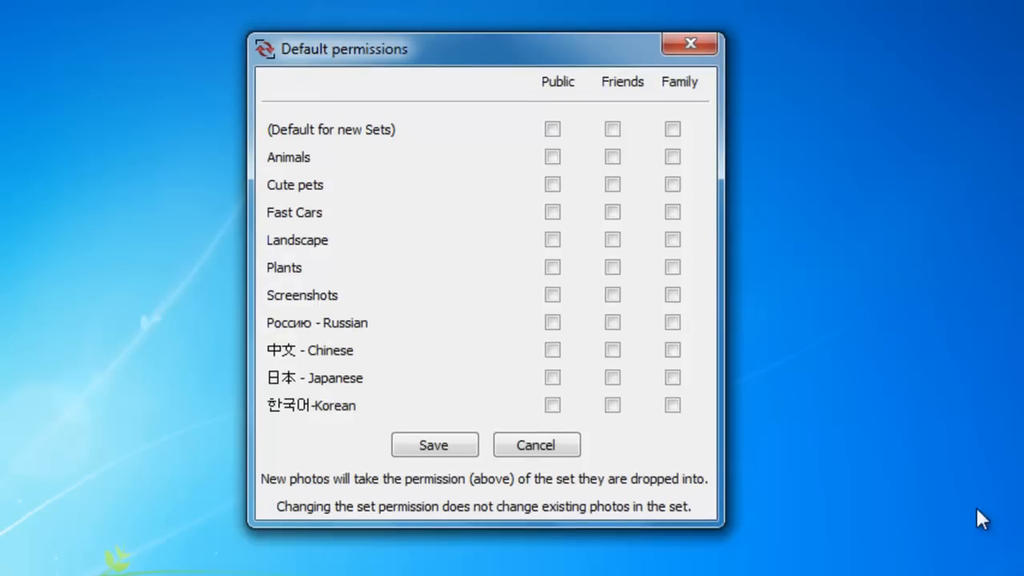
mouse_move(803, 361)
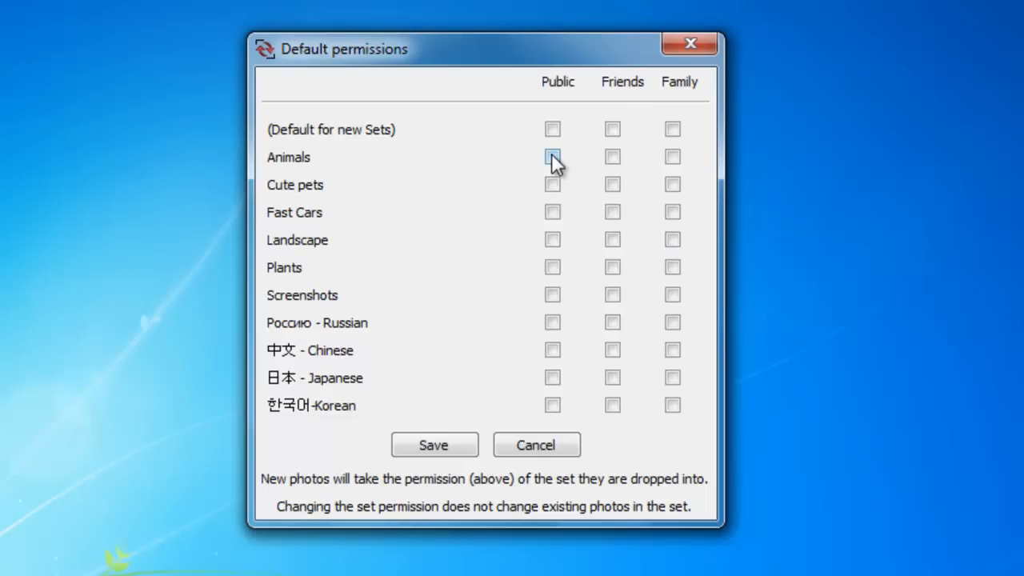
click(552, 157)
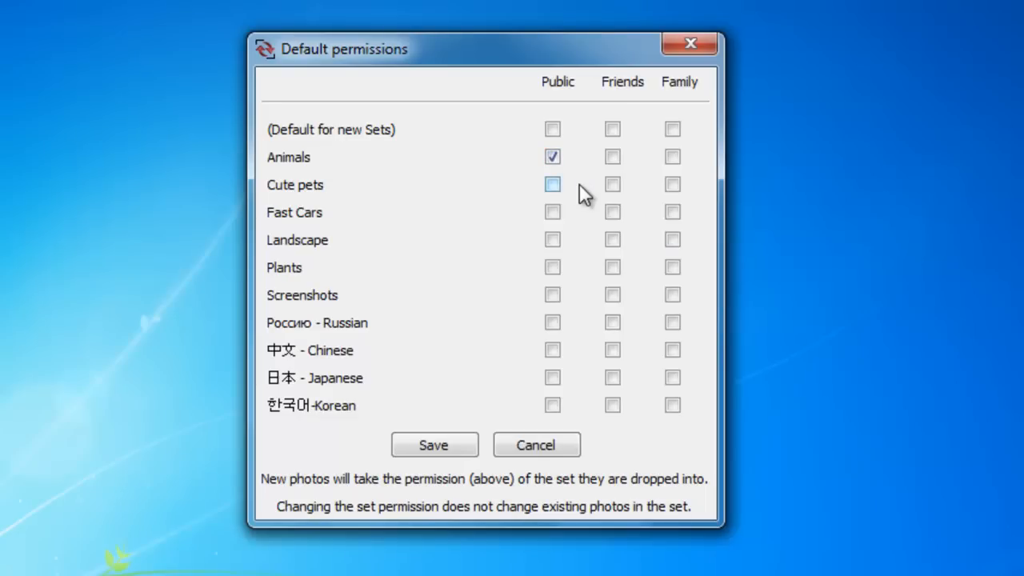
mouse_move(617, 190)
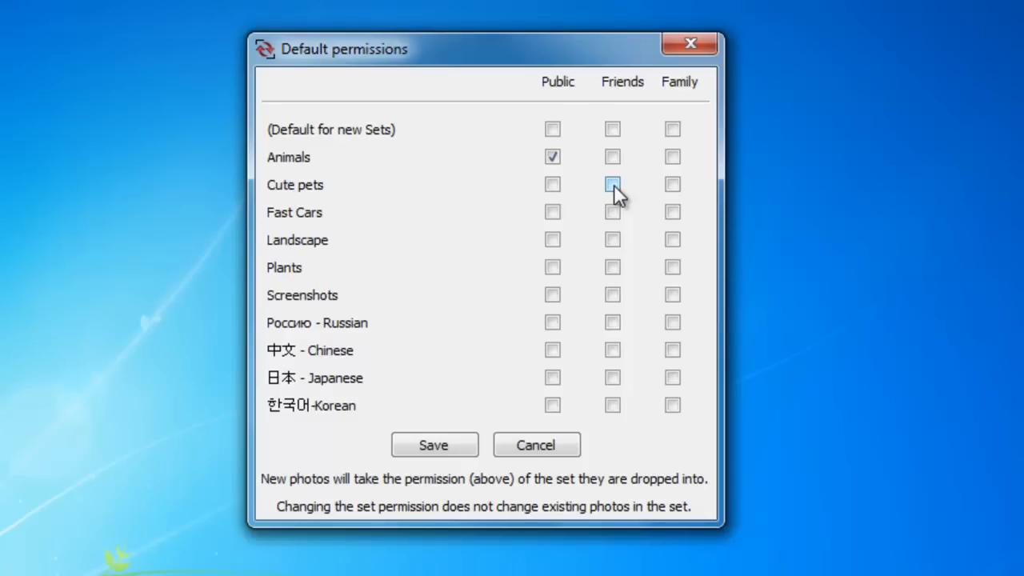
click(612, 185)
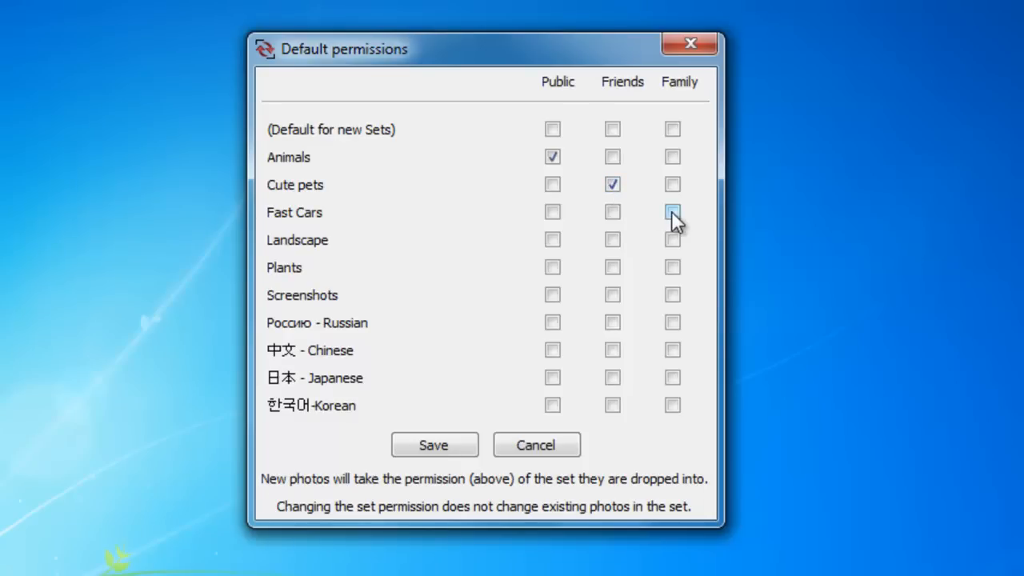
click(672, 212)
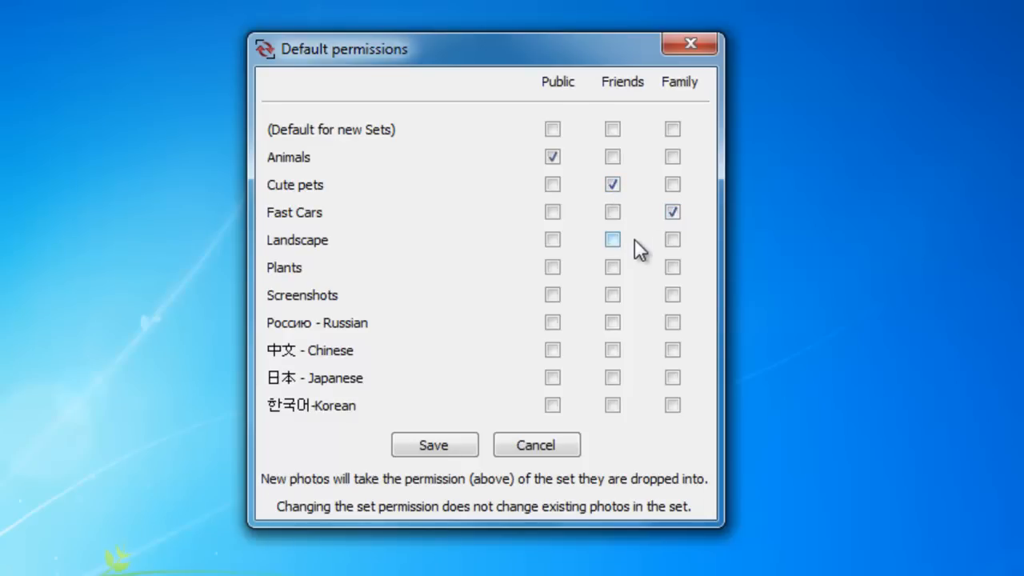
click(612, 239)
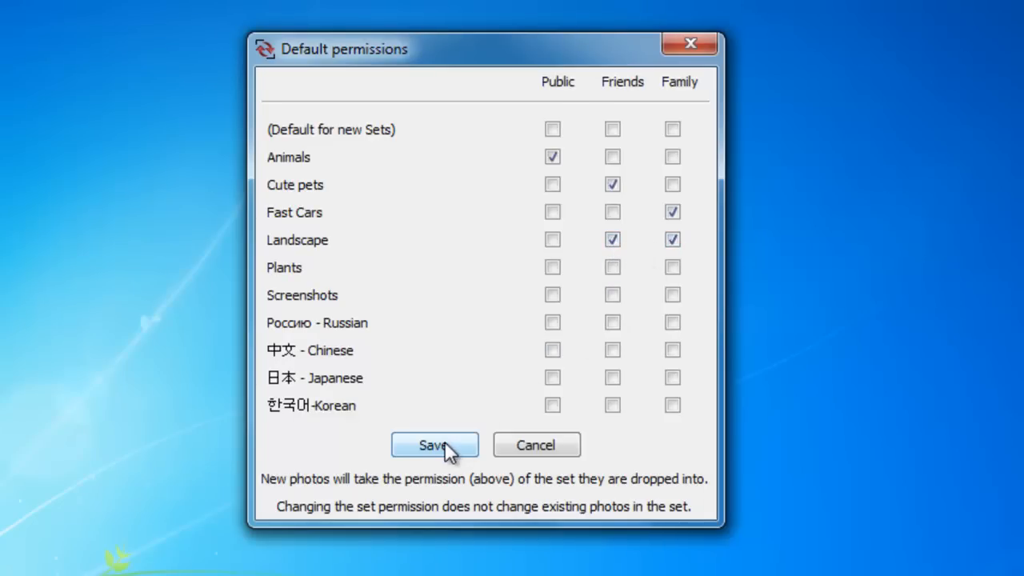
click(434, 444)
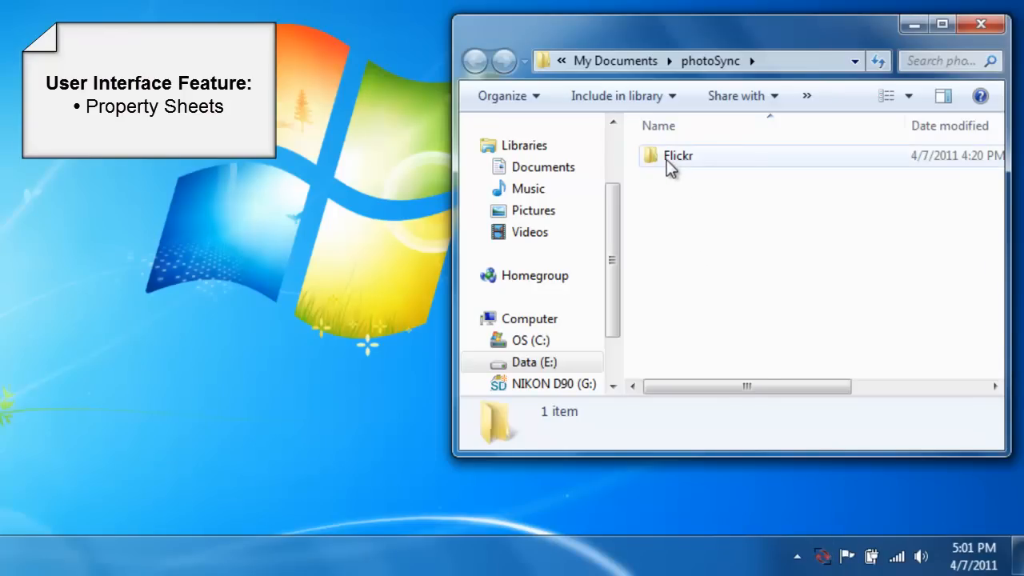
Show the Fast Cars folder's Properties on its photoSync tab.
double_click(678, 155)
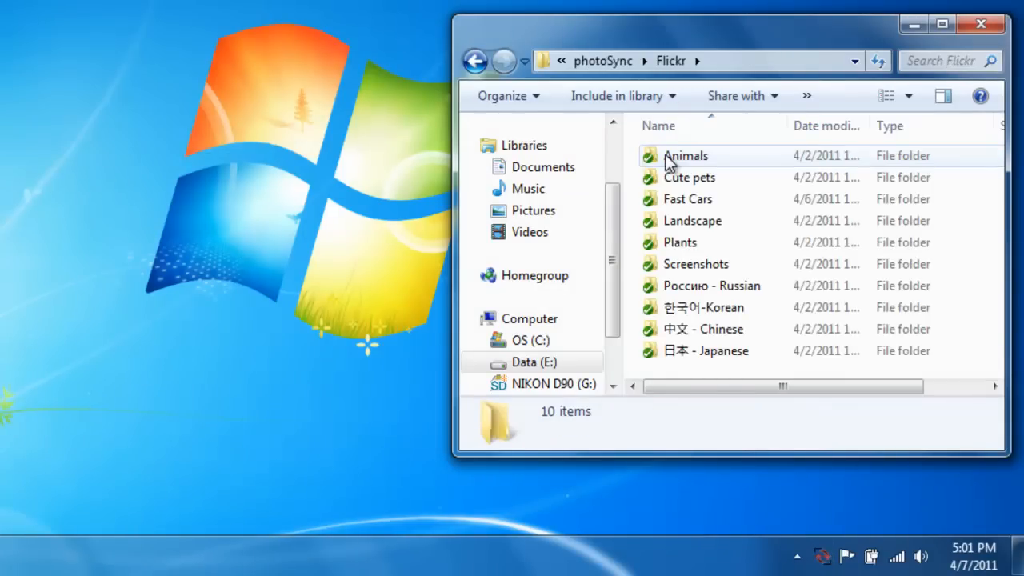
mouse_move(666, 207)
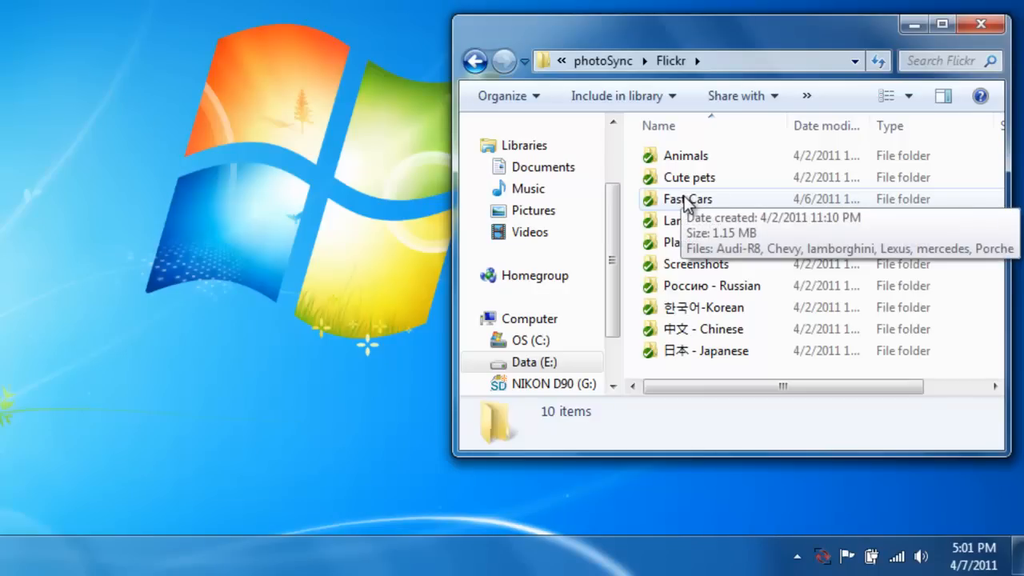
right_click(687, 198)
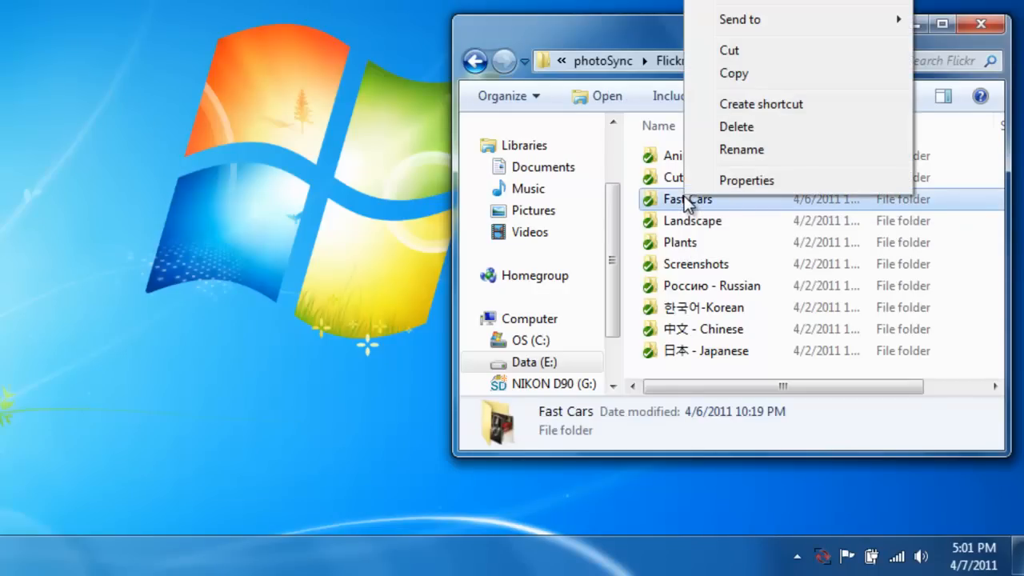
click(746, 180)
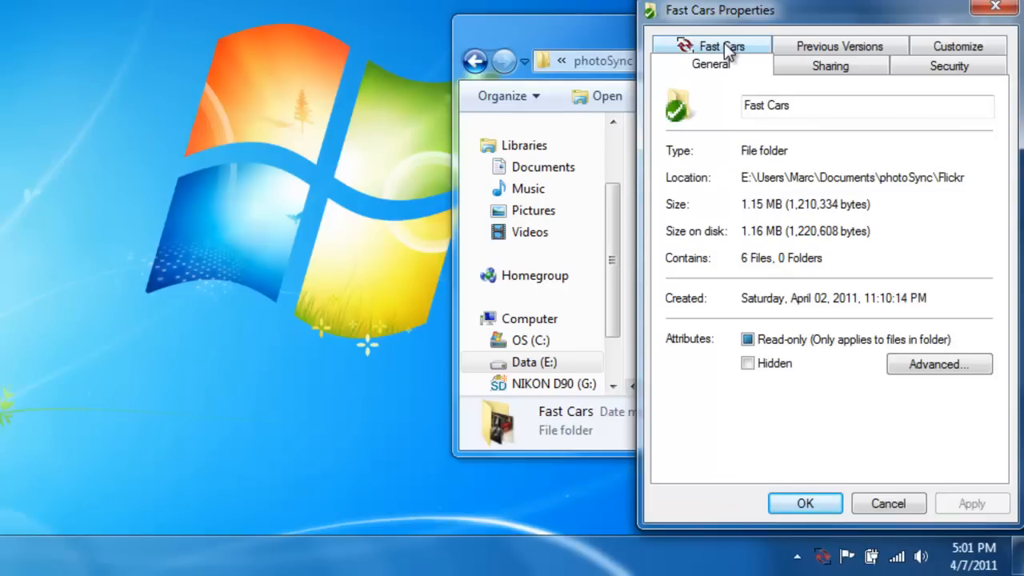
click(716, 46)
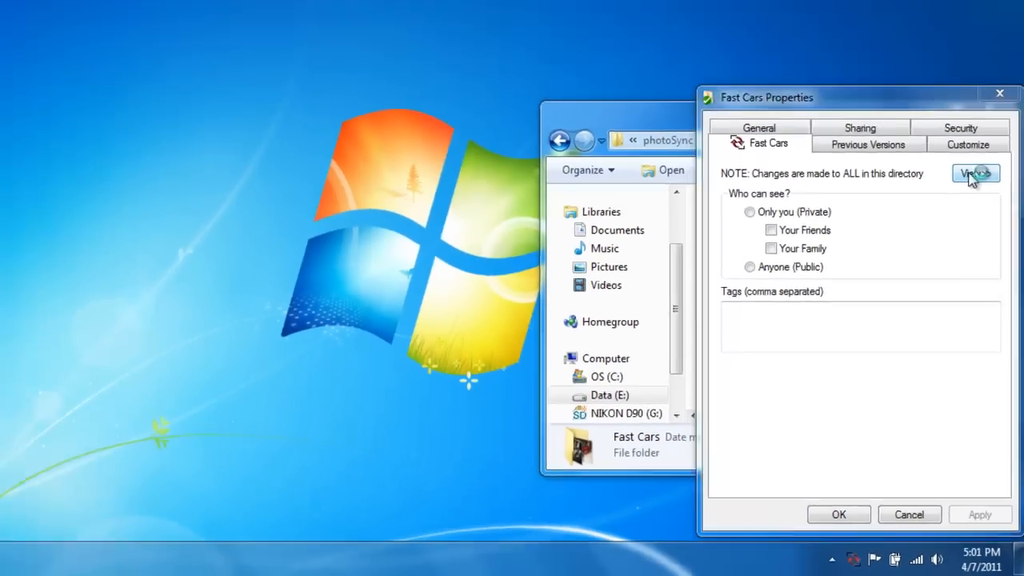
View the Fast Cars set on Flickr in Detail view.
click(977, 174)
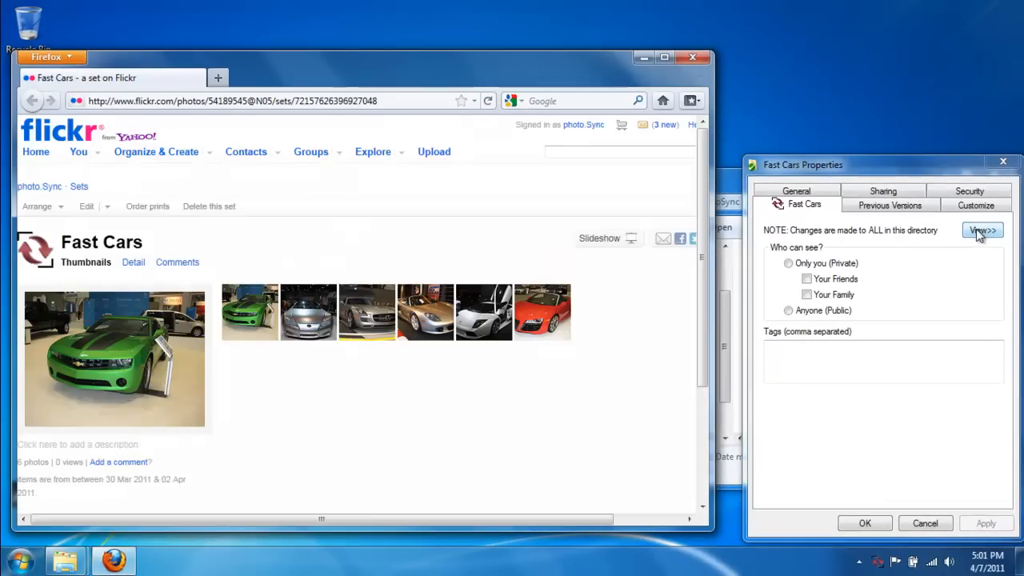
click(133, 261)
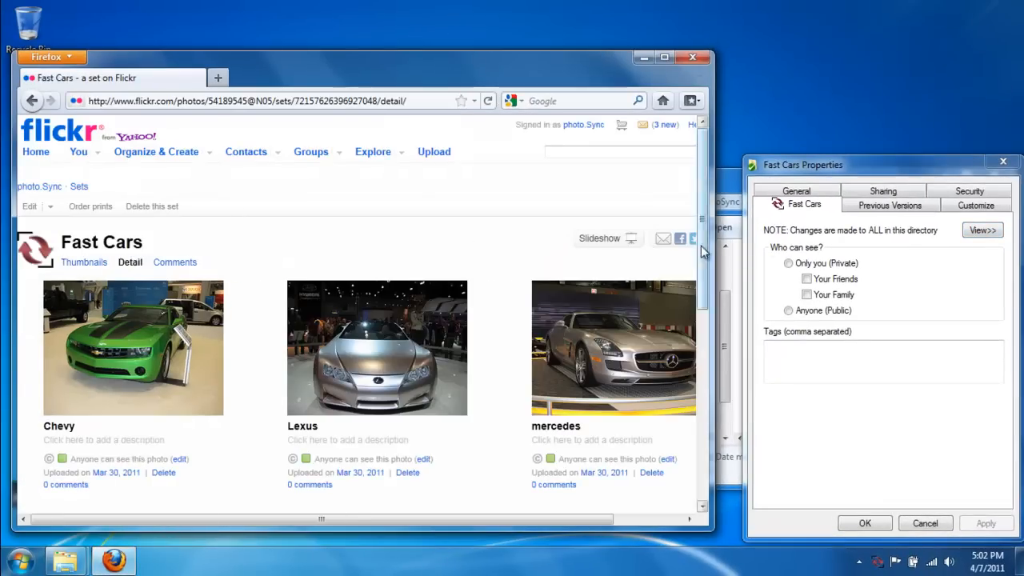
scroll(down, 3)
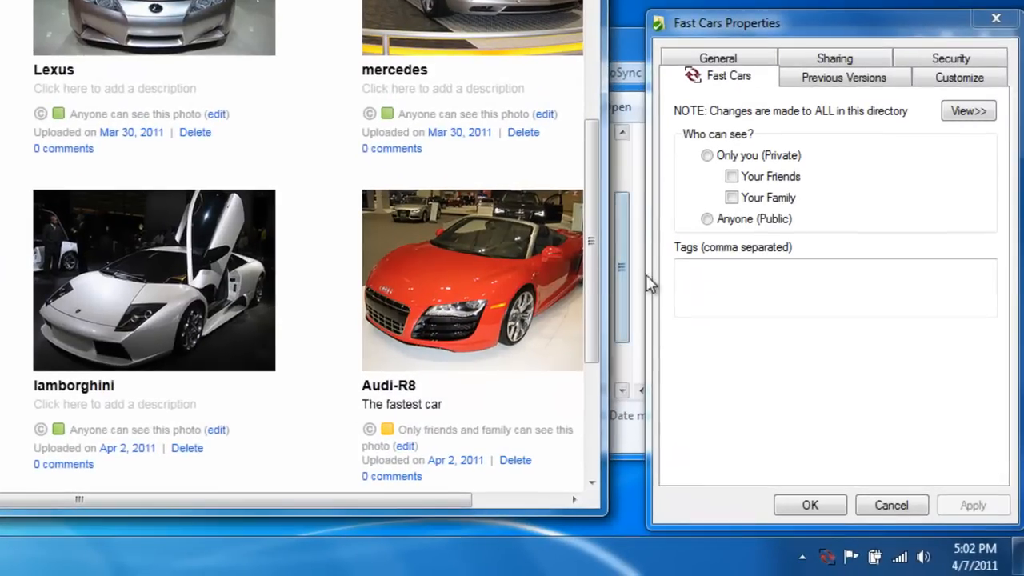
Make the Fast Cars folder private with the tag 'autoshow' and apply.
click(707, 155)
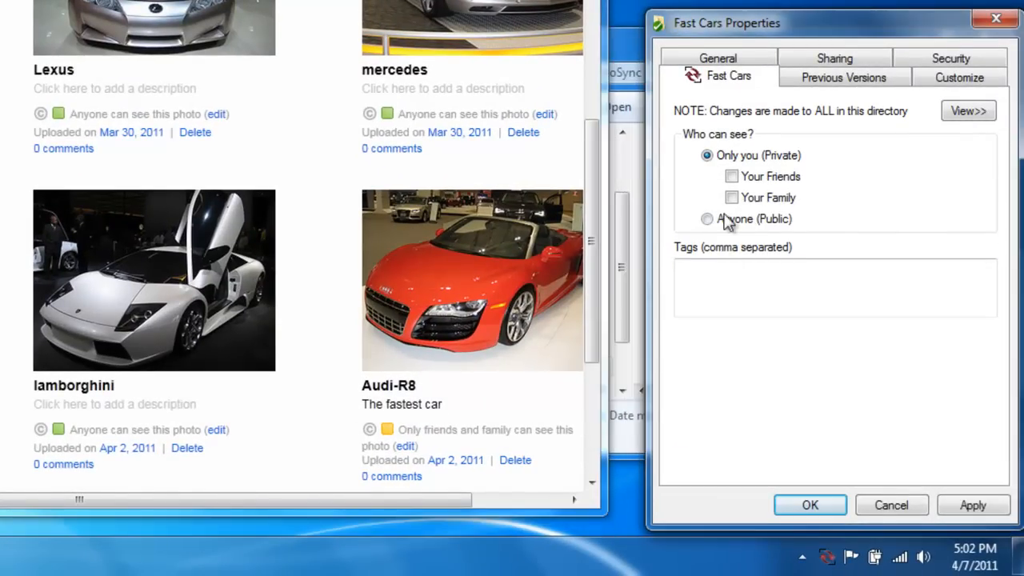
text(autoshow)
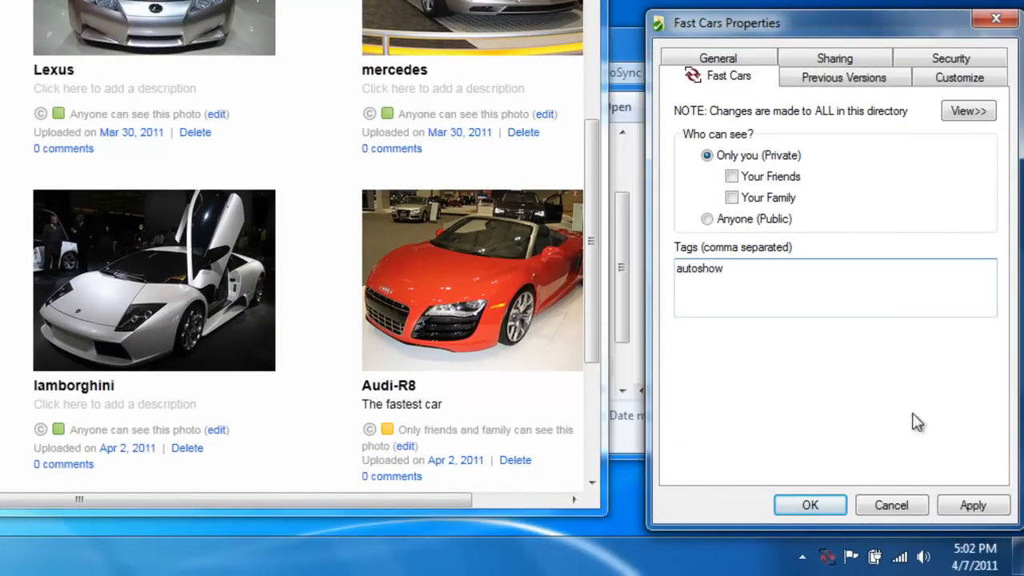
click(975, 505)
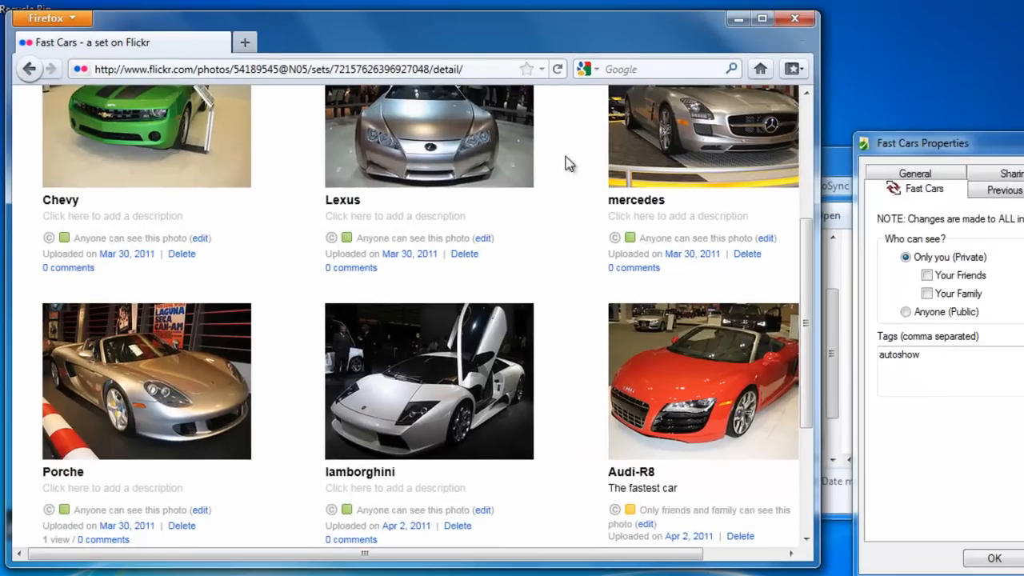
Reload the Flickr set page to confirm the Fast Cars photos are private.
click(559, 68)
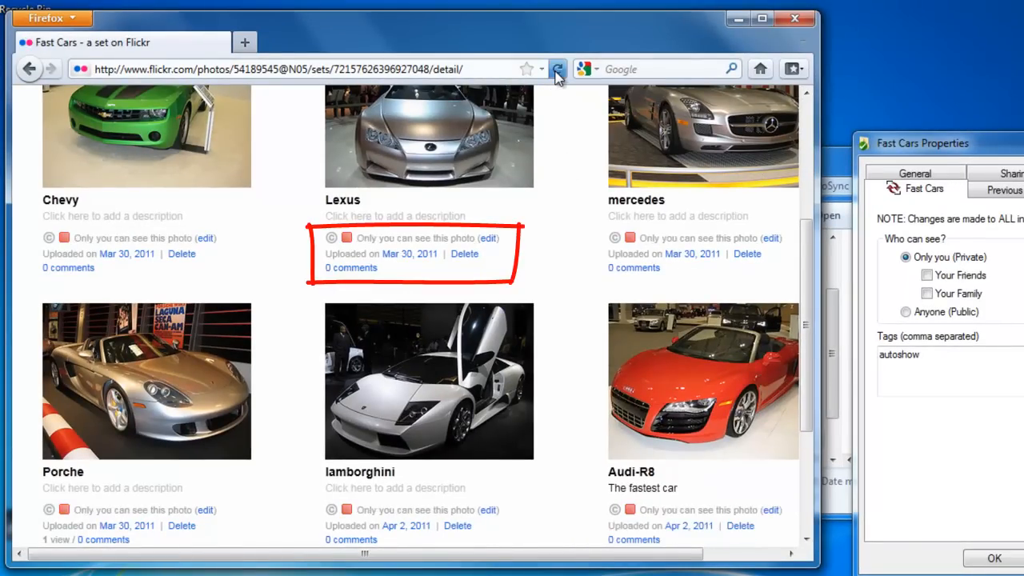
click(560, 67)
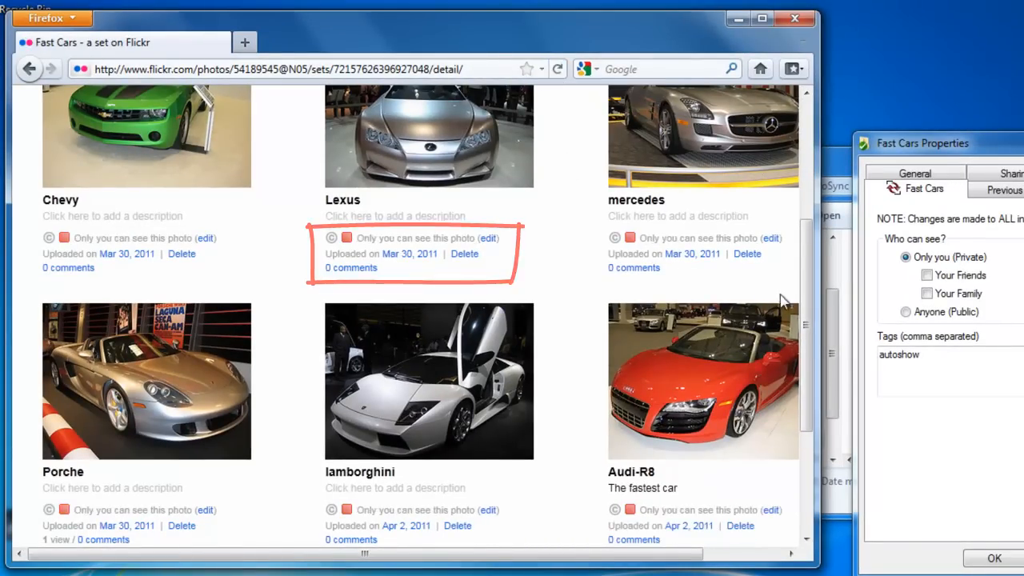
scroll(down, 3)
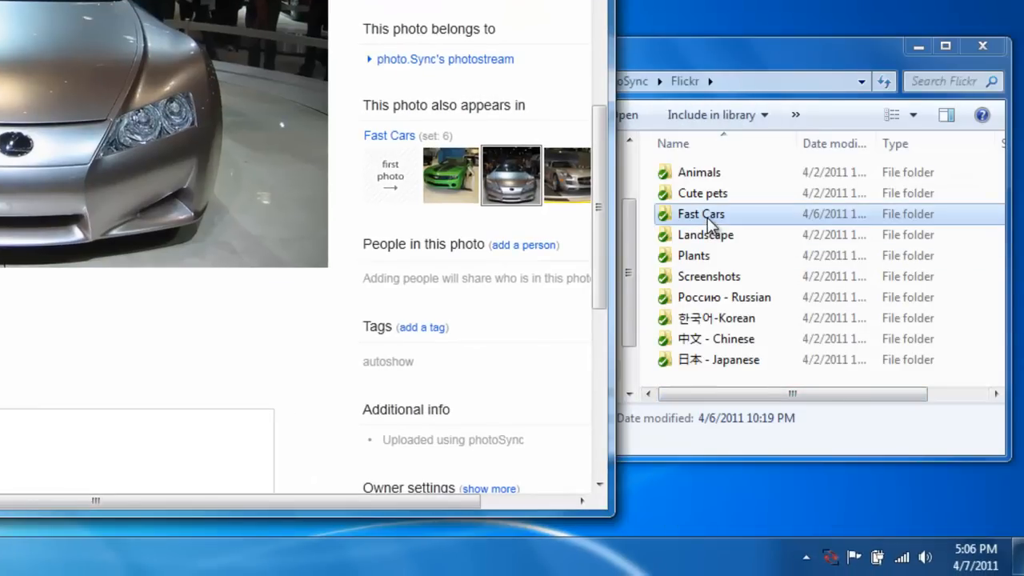
Open the Porche photo's photoSync settings tab from the Fast Cars folder.
double_click(700, 214)
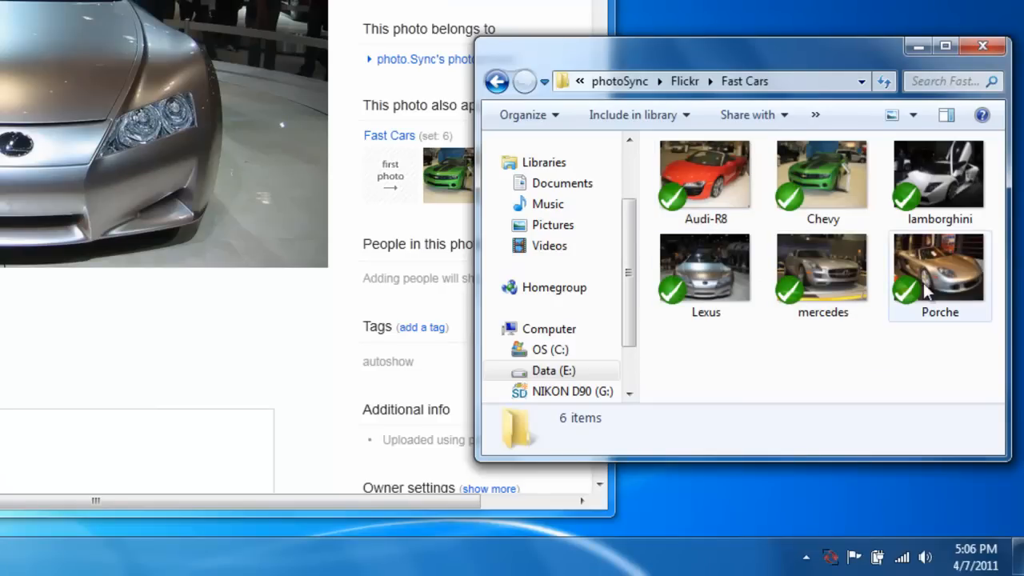
mouse_move(922, 276)
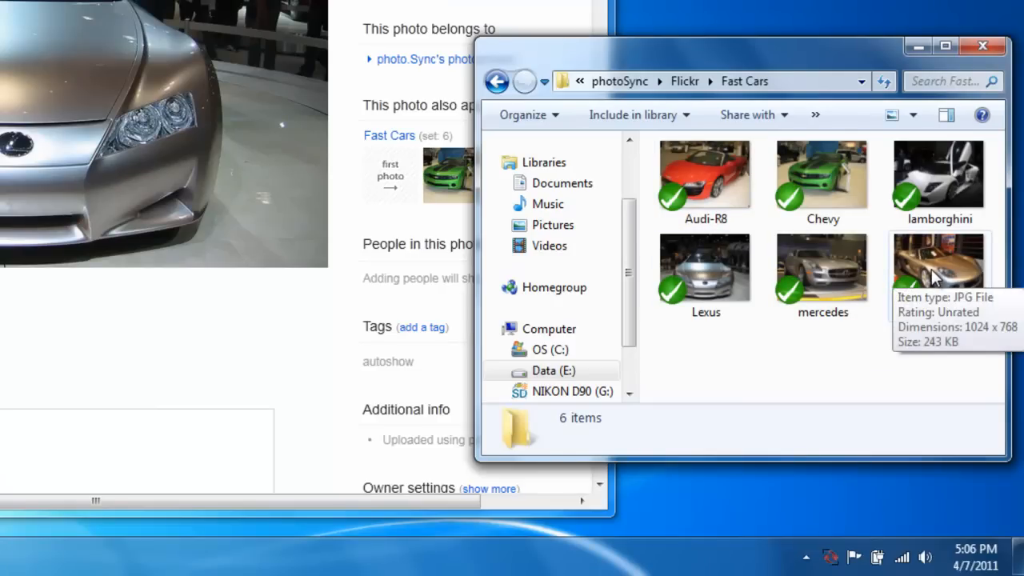
right_click(936, 268)
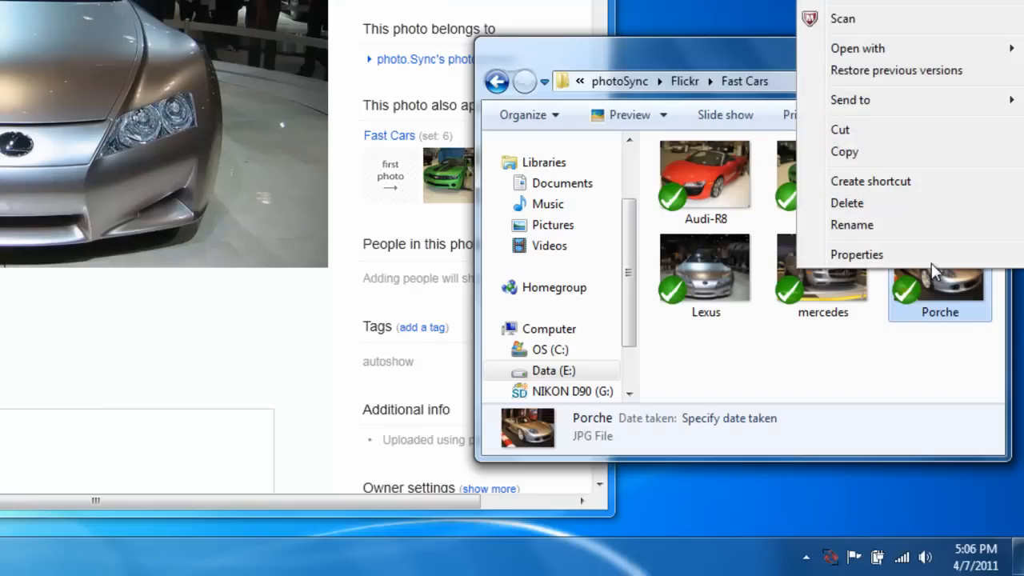
click(857, 255)
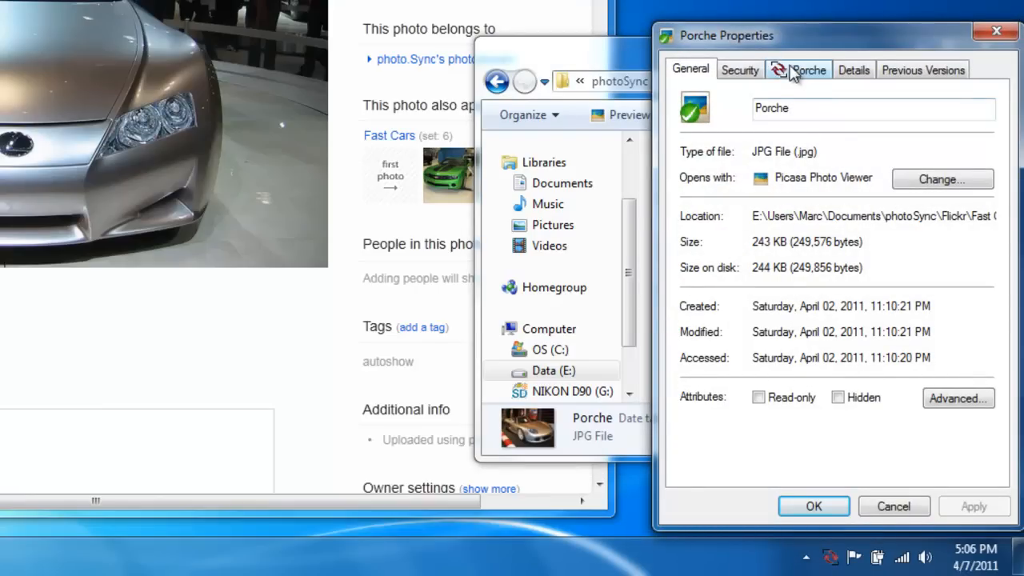
click(810, 70)
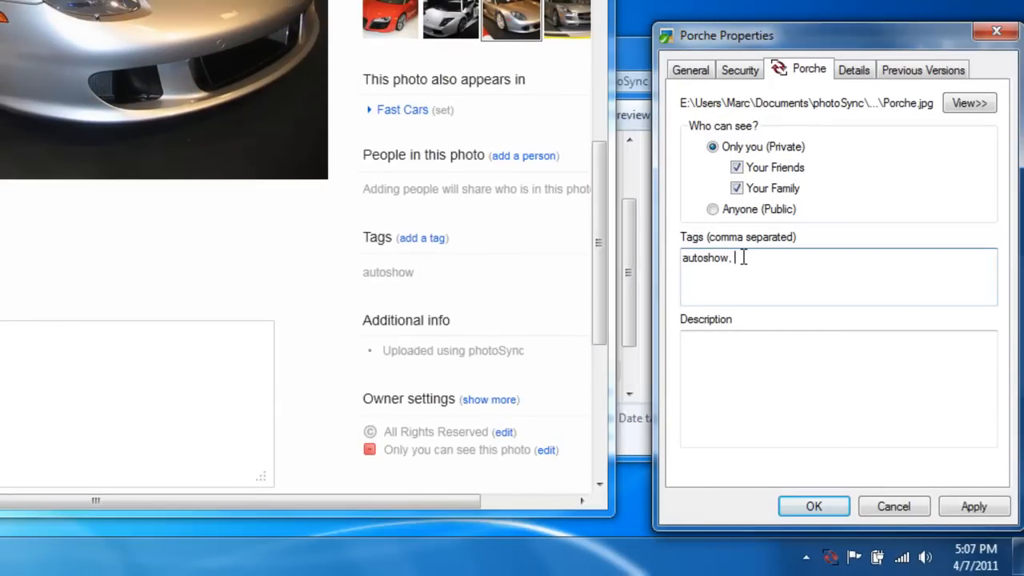
Add tag 'favorite' and description 'Super expensive porche' to Porche, and apply.
text(favorite)
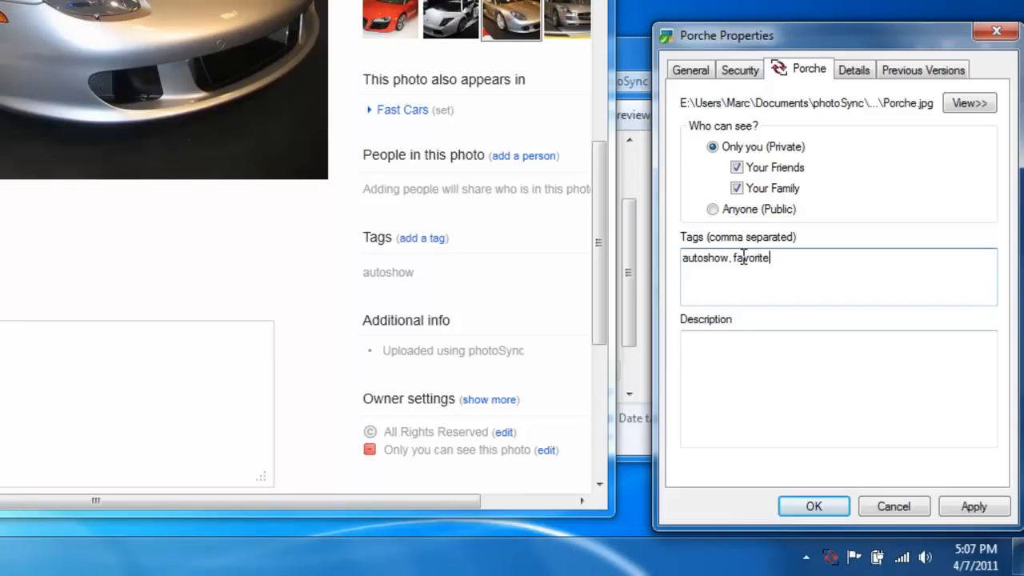
click(781, 394)
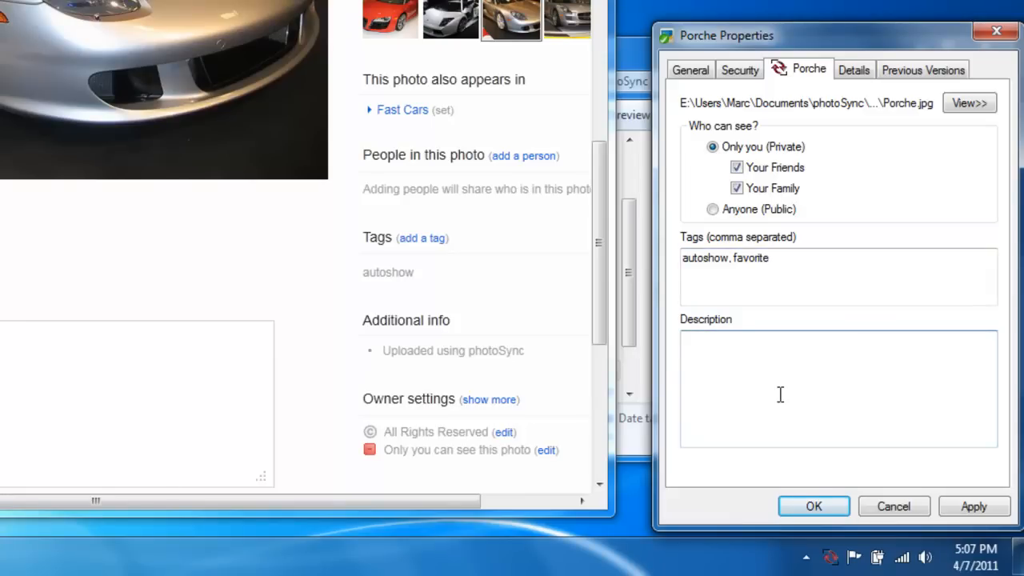
text(Super expensive)
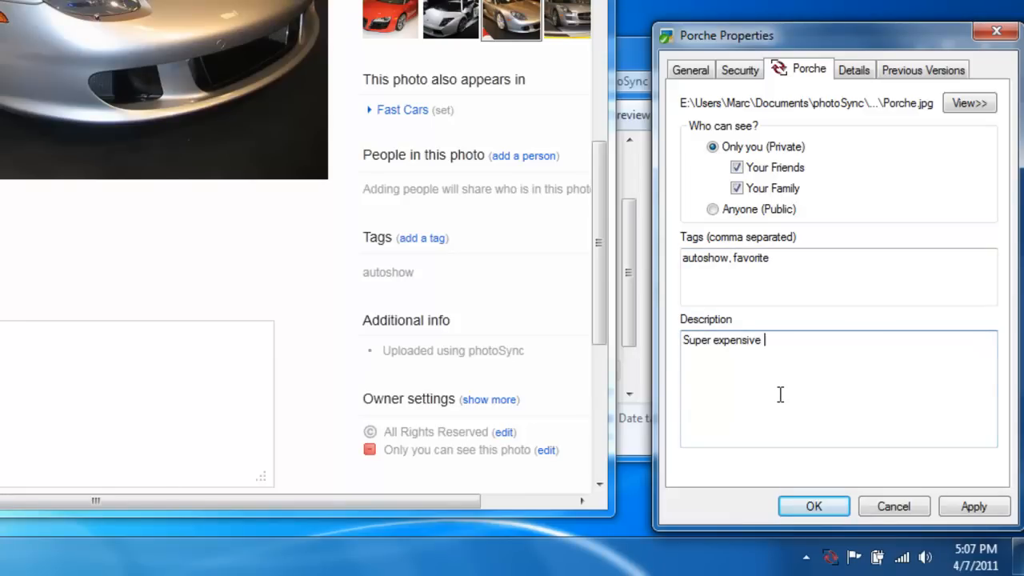
text(porche)
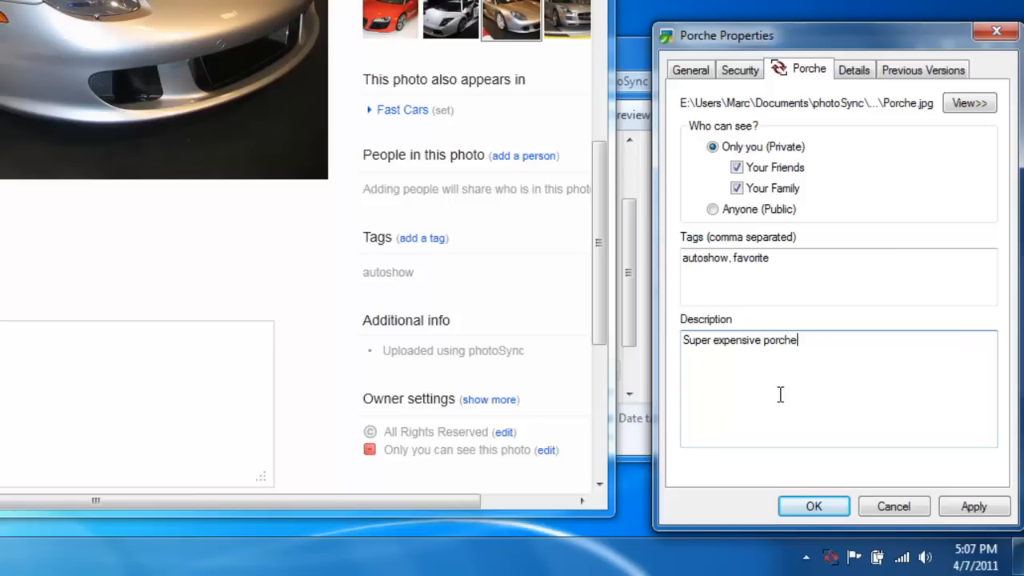
click(995, 506)
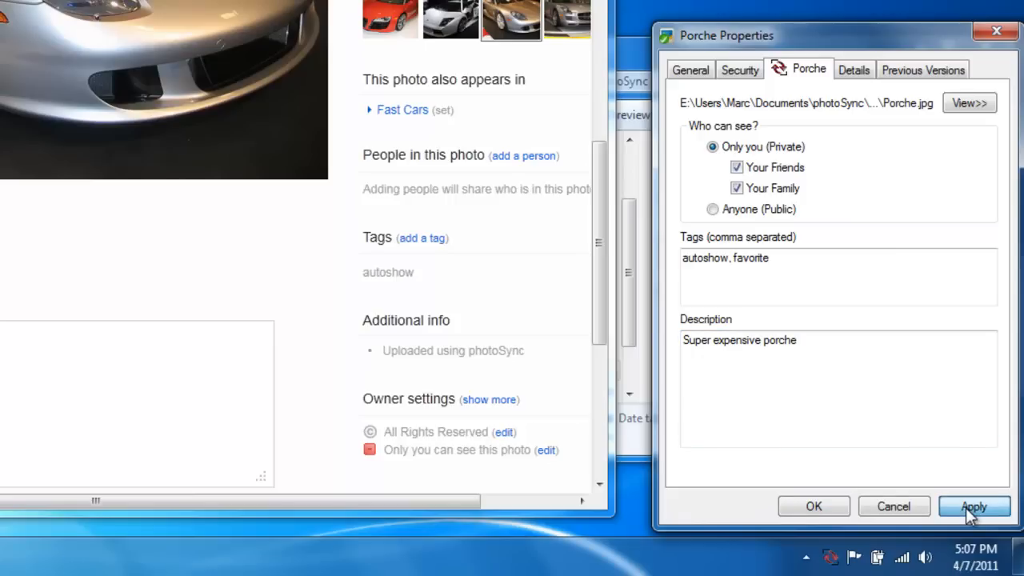
click(974, 506)
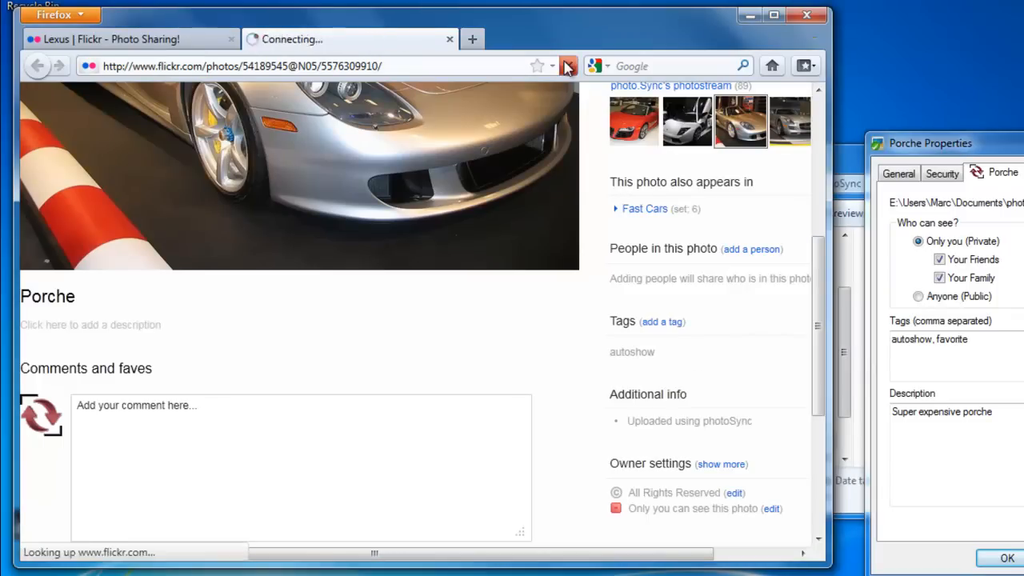
Reload the Porche photo page on Flickr to show the synced details.
click(566, 65)
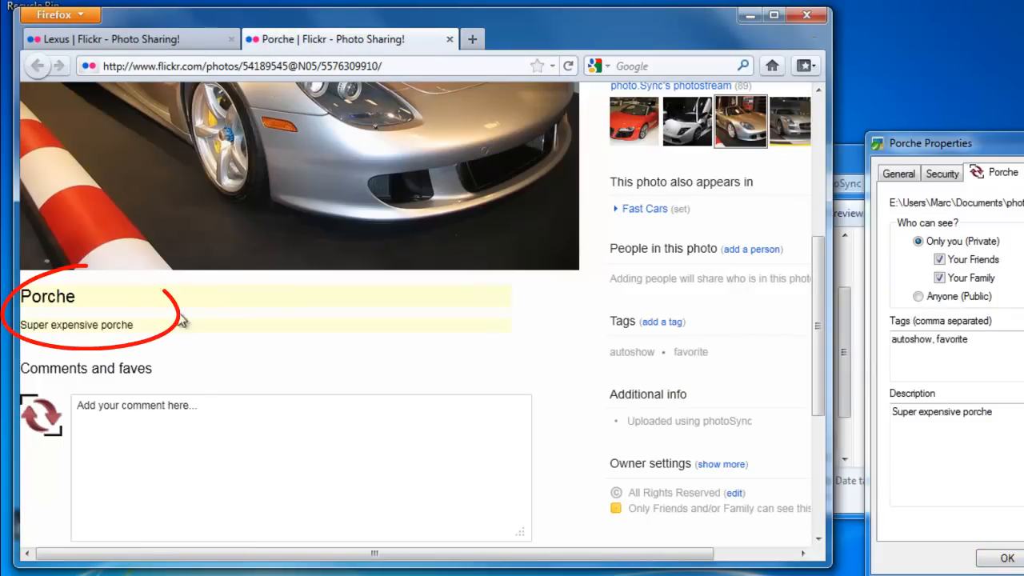